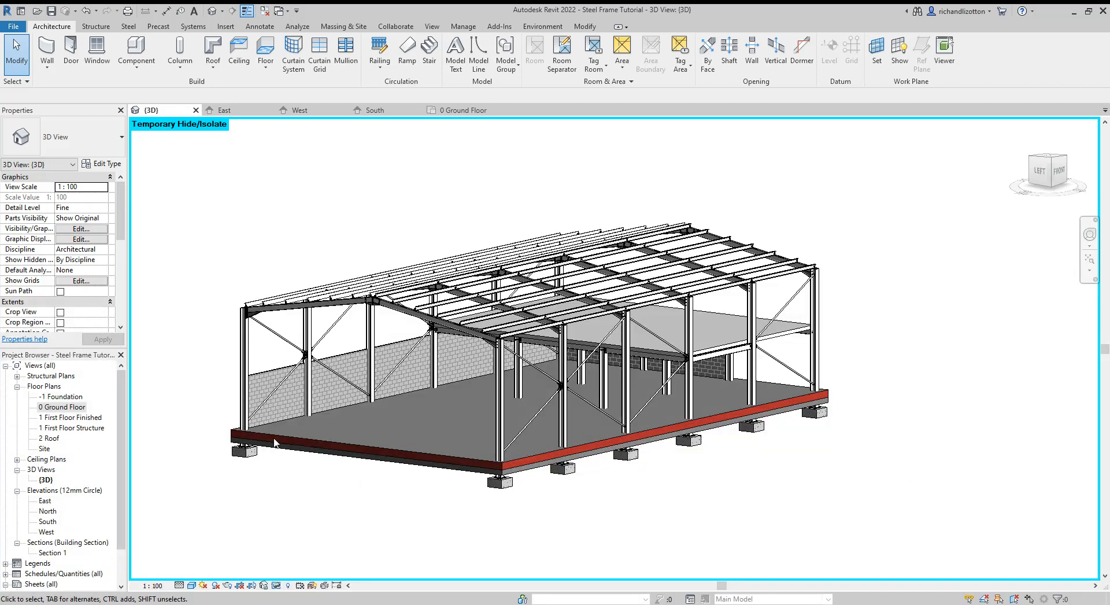
{"action": "mouse_move", "coordinate": [430, 369]}
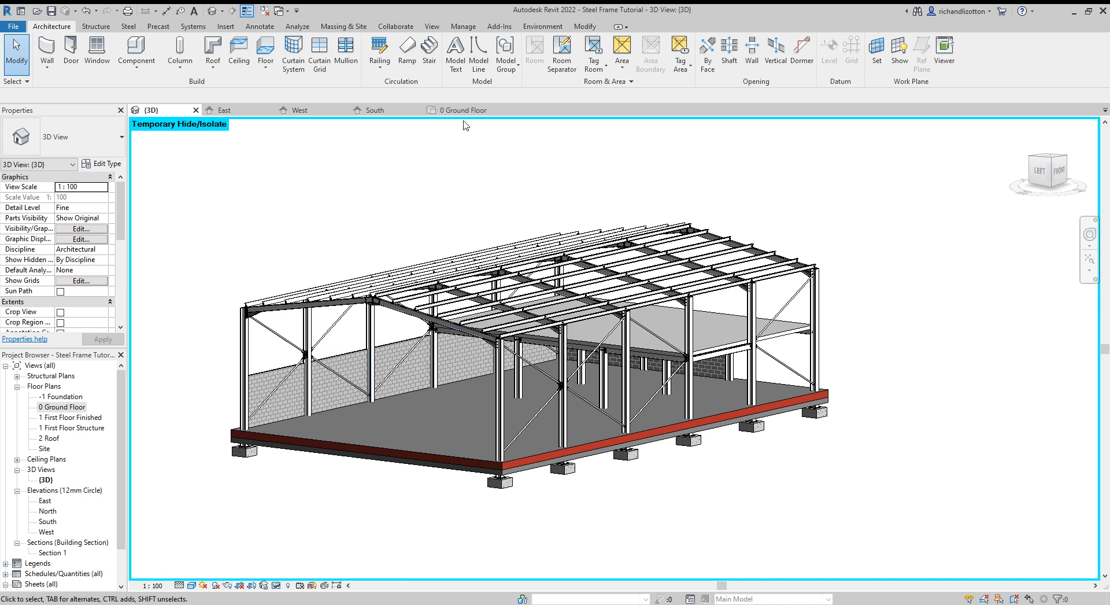
Switch to the 0 Ground Floor plan to inspect the 3000 mm Wall-Int_100Blk wall
{"action": "left_click", "coordinate": [461, 110]}
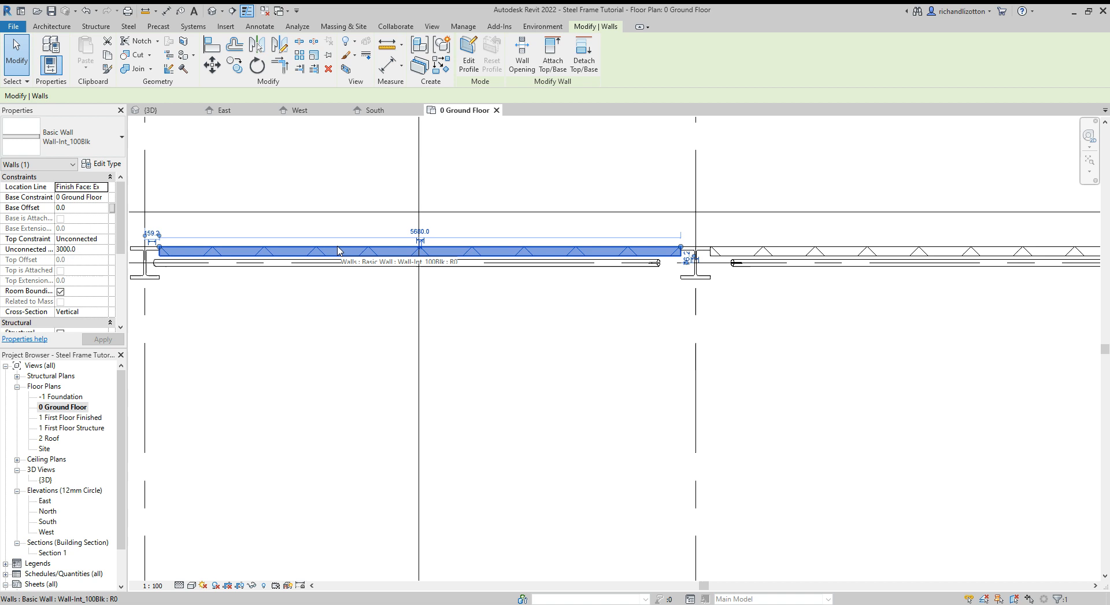
{"action": "mouse_move", "coordinate": [70, 137]}
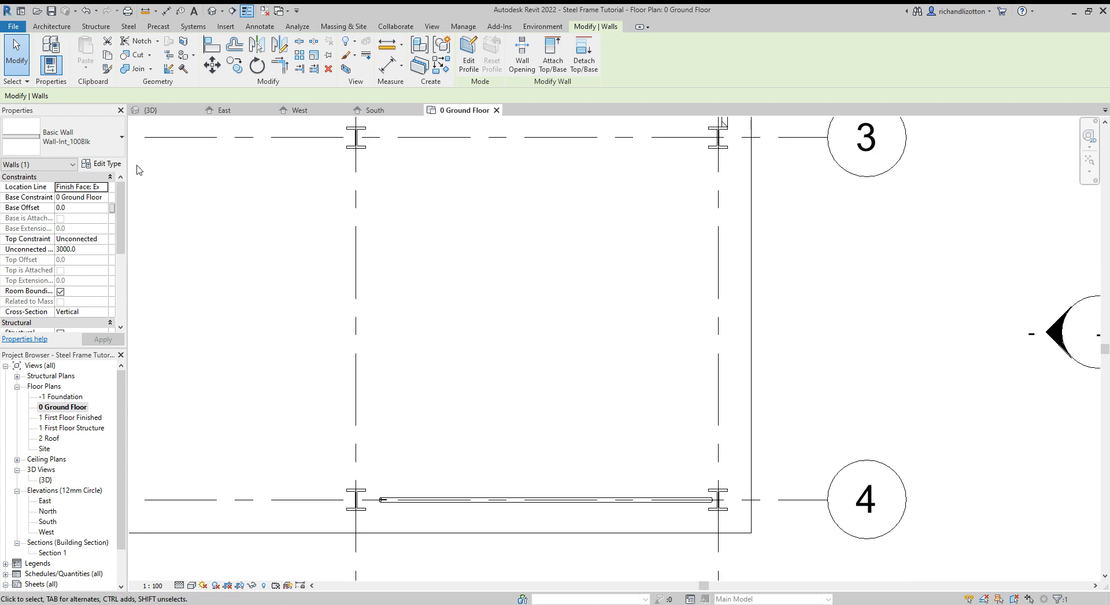
{"action": "mouse_move", "coordinate": [65, 240]}
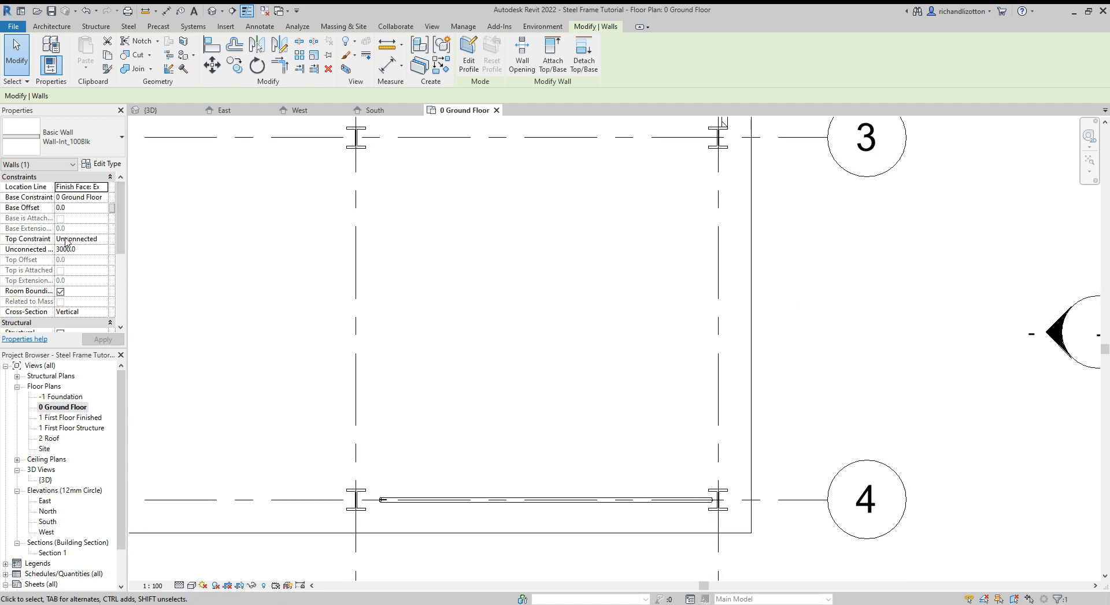
{"action": "mouse_move", "coordinate": [79, 202]}
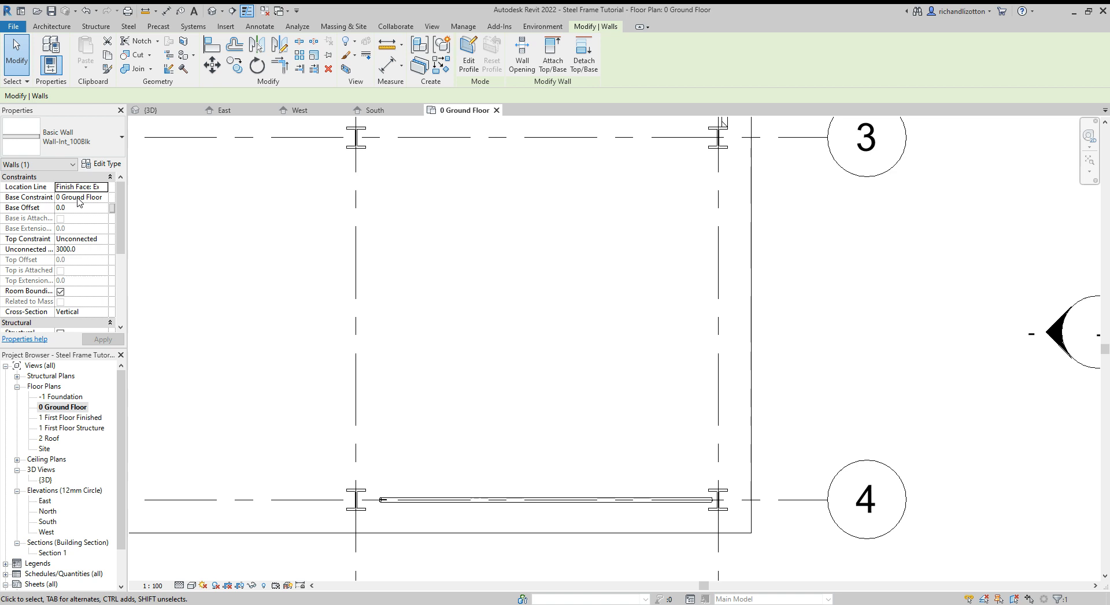
{"action": "mouse_move", "coordinate": [363, 78]}
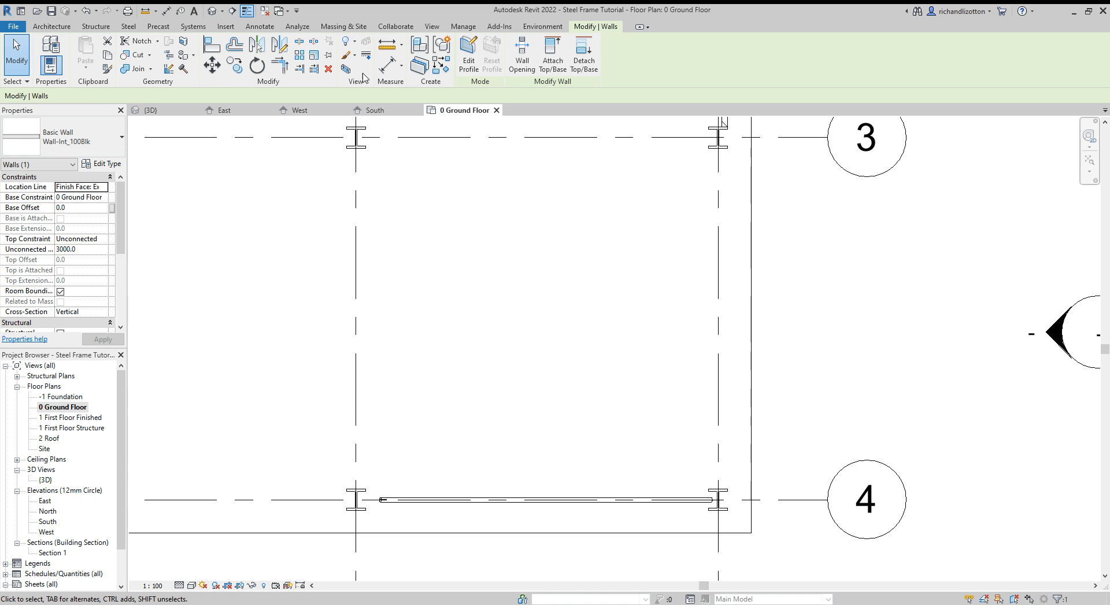
Draw interior block walls between columns with an Unconnected top at 3000 mm
{"action": "left_click", "coordinate": [51, 26]}
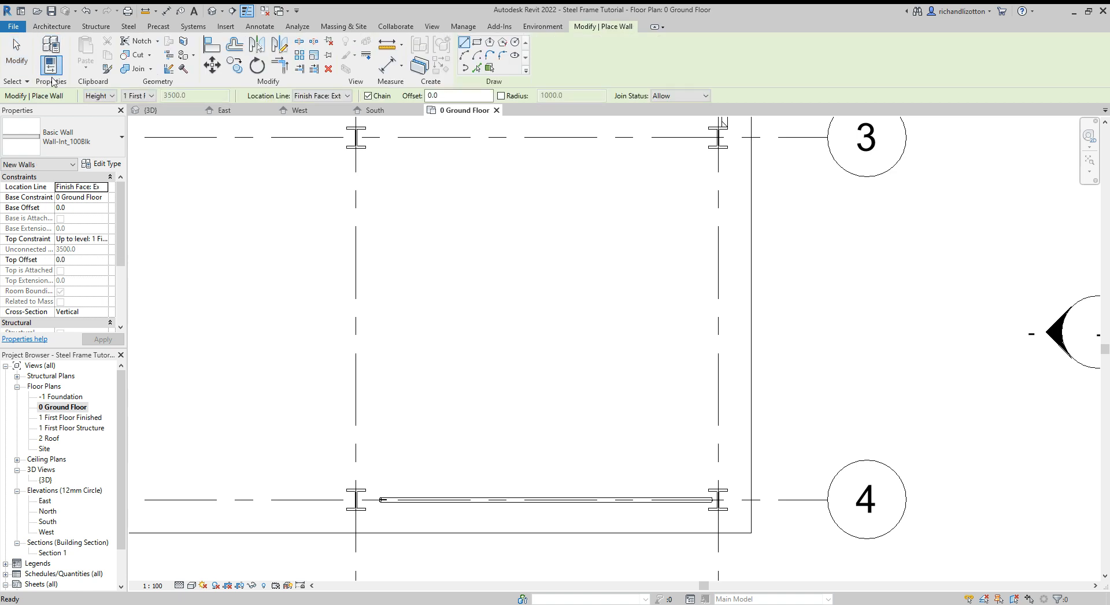
{"action": "left_click", "coordinate": [82, 239]}
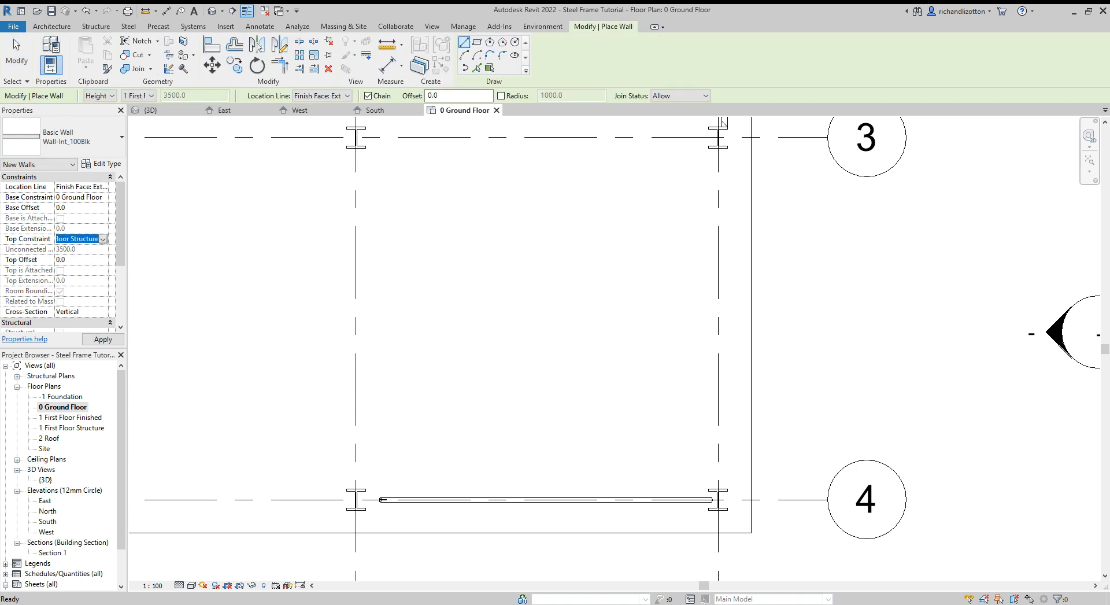
{"action": "left_click", "coordinate": [78, 238]}
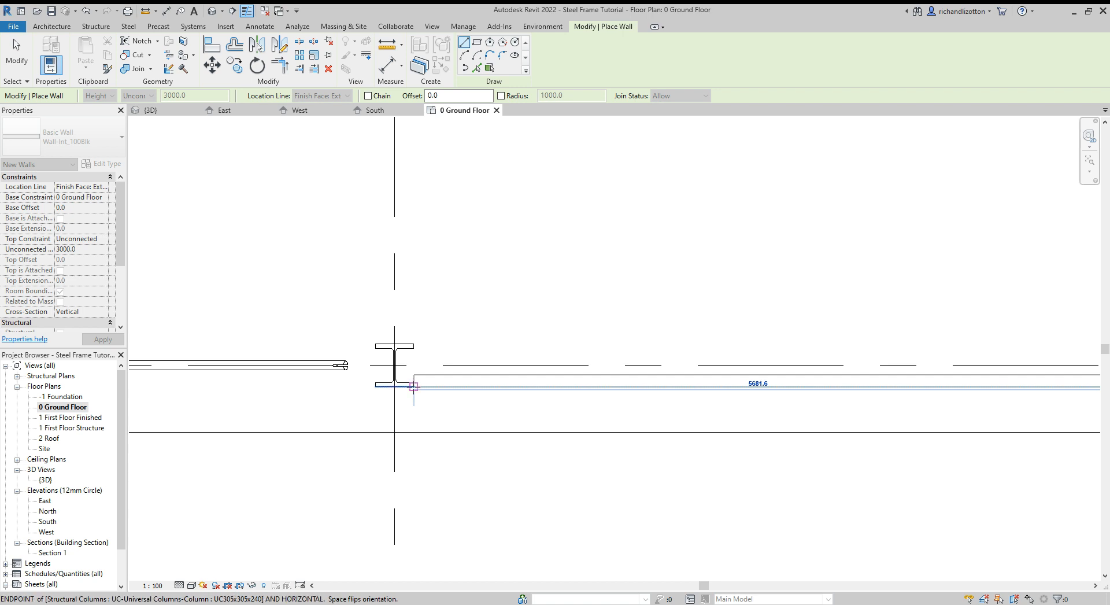
{"action": "left_click", "coordinate": [414, 384]}
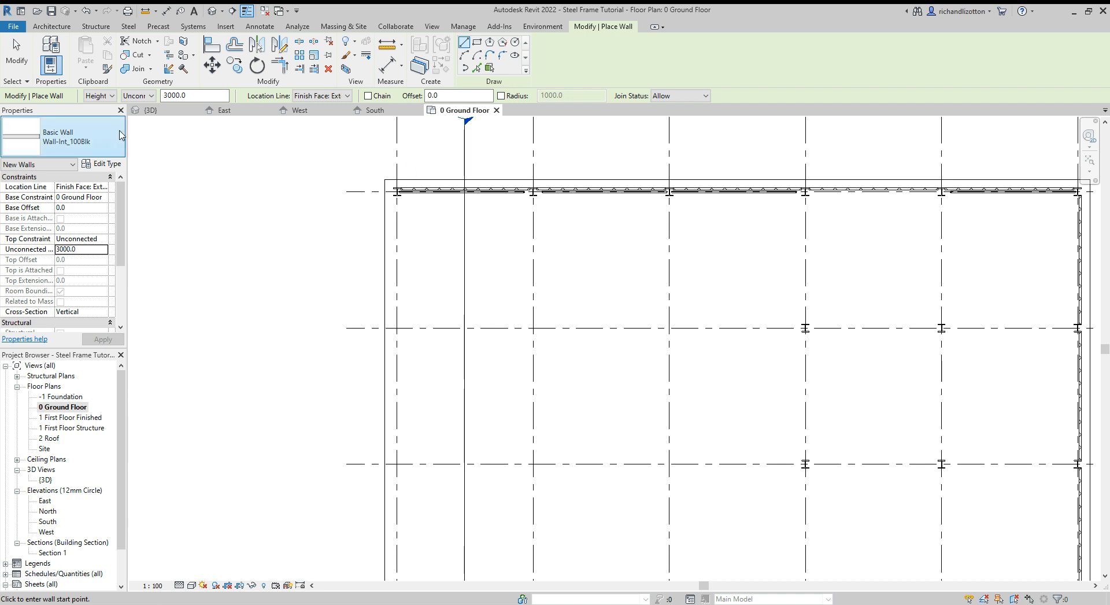
Select wall type Wall-Ext_102Bwk-50Air-100Ins with Location Line set to Finish Face: Interior
{"action": "left_click", "coordinate": [120, 137]}
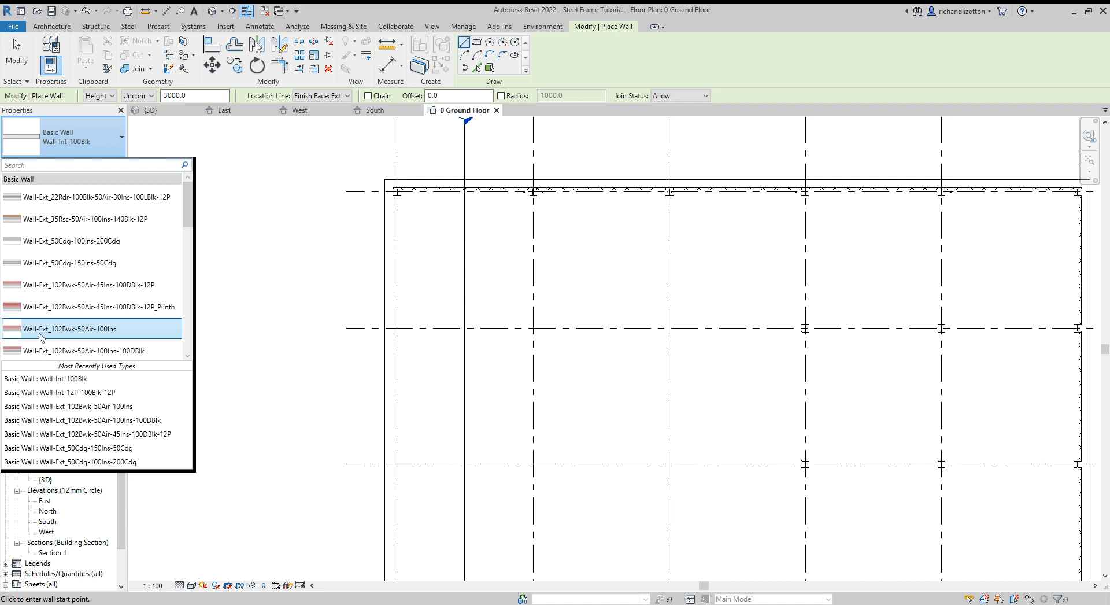
{"action": "mouse_move", "coordinate": [89, 333]}
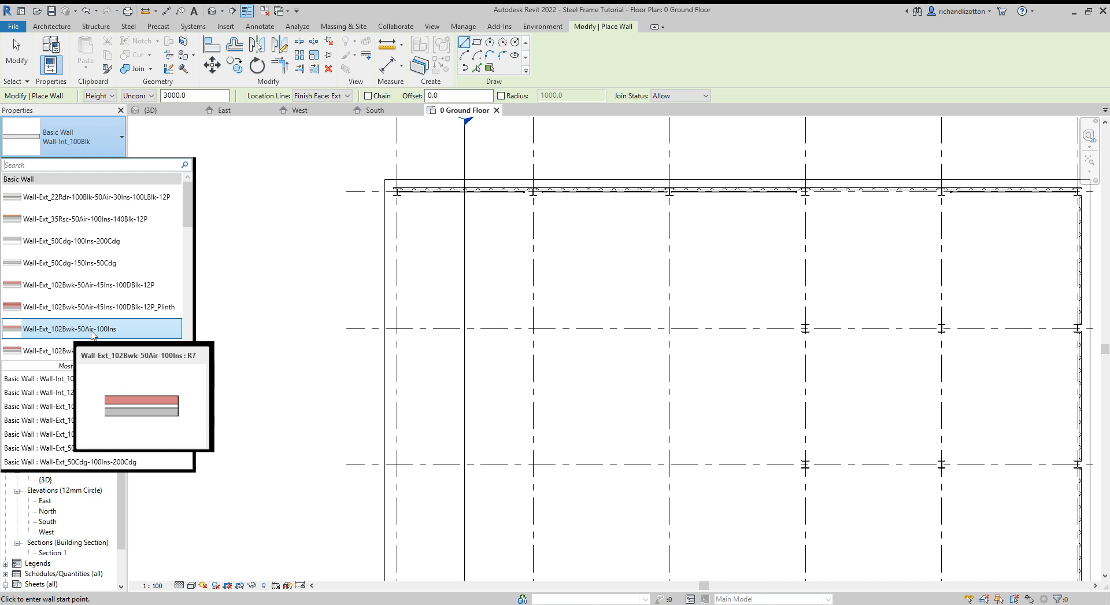
{"action": "left_click", "coordinate": [91, 328]}
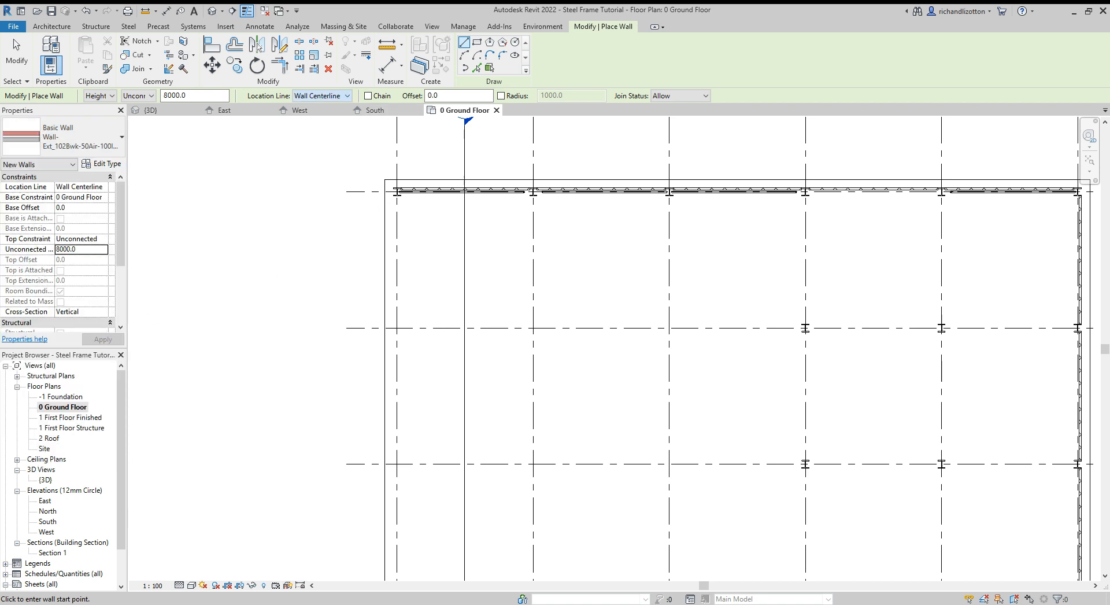
{"action": "left_click", "coordinate": [321, 96]}
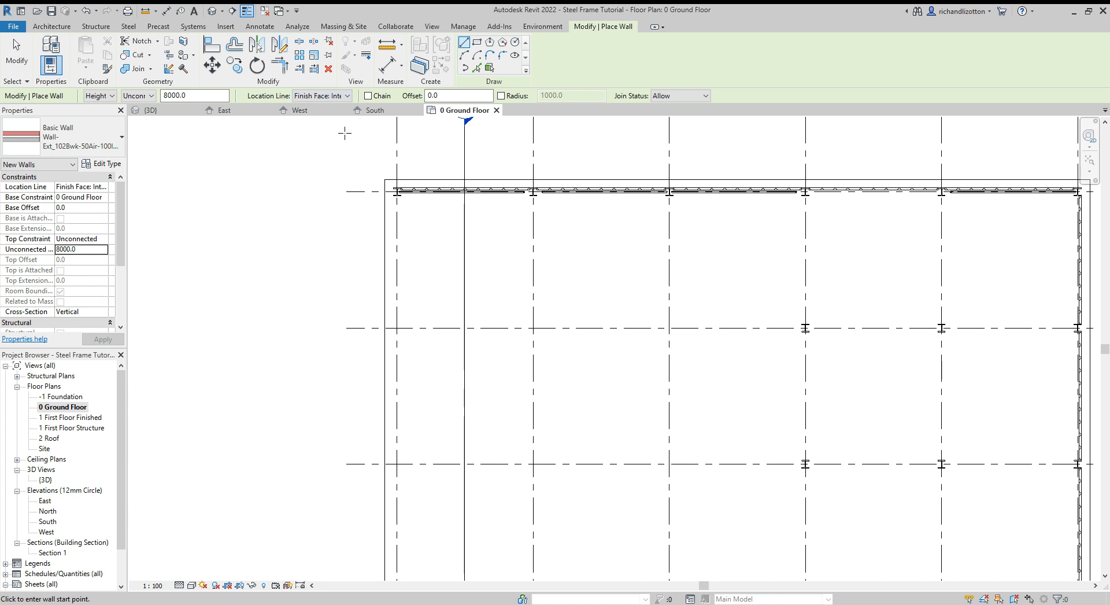
{"action": "left_click", "coordinate": [368, 95]}
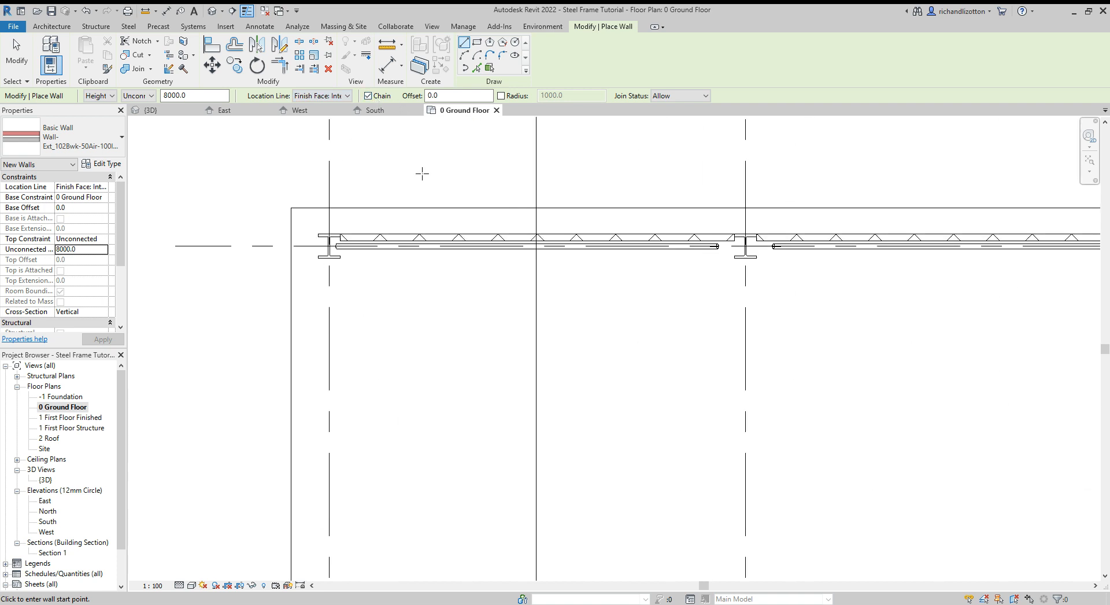
{"action": "mouse_move", "coordinate": [317, 233]}
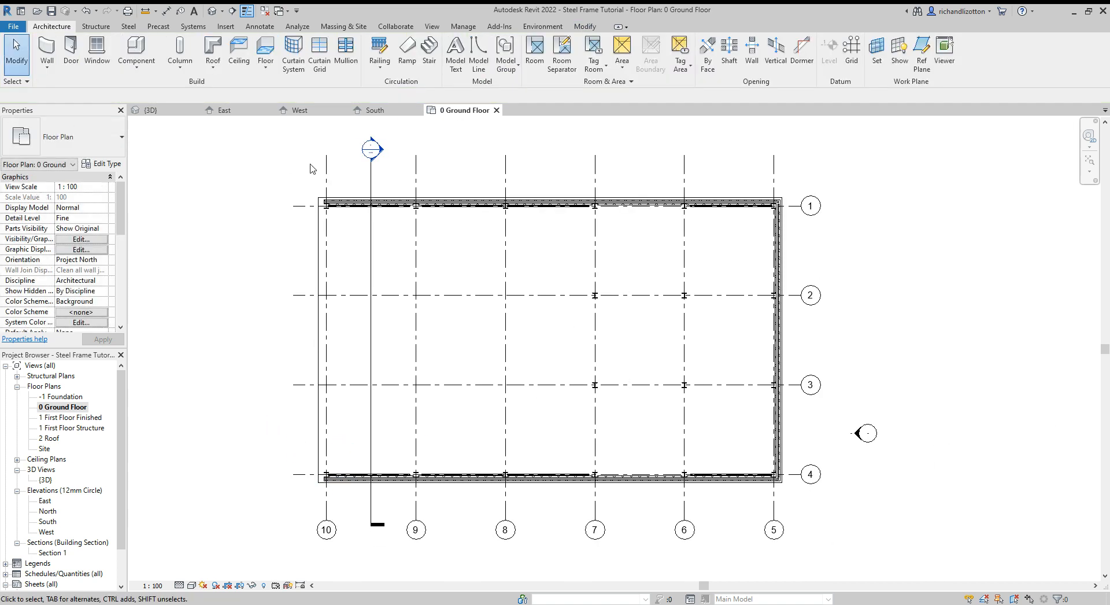
{"action": "mouse_move", "coordinate": [343, 206]}
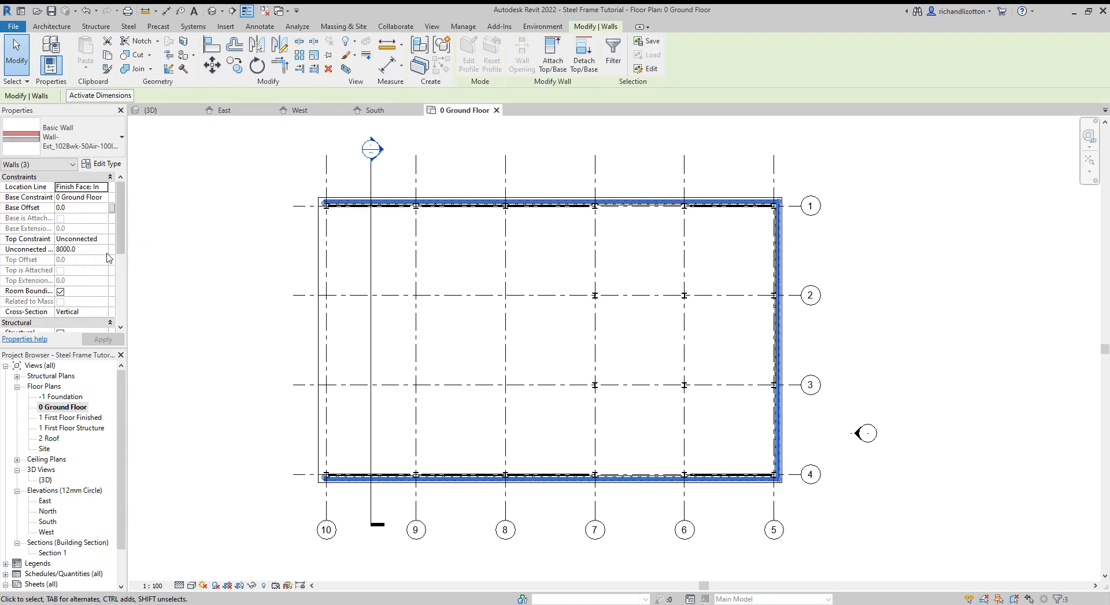
{"action": "mouse_move", "coordinate": [85, 253]}
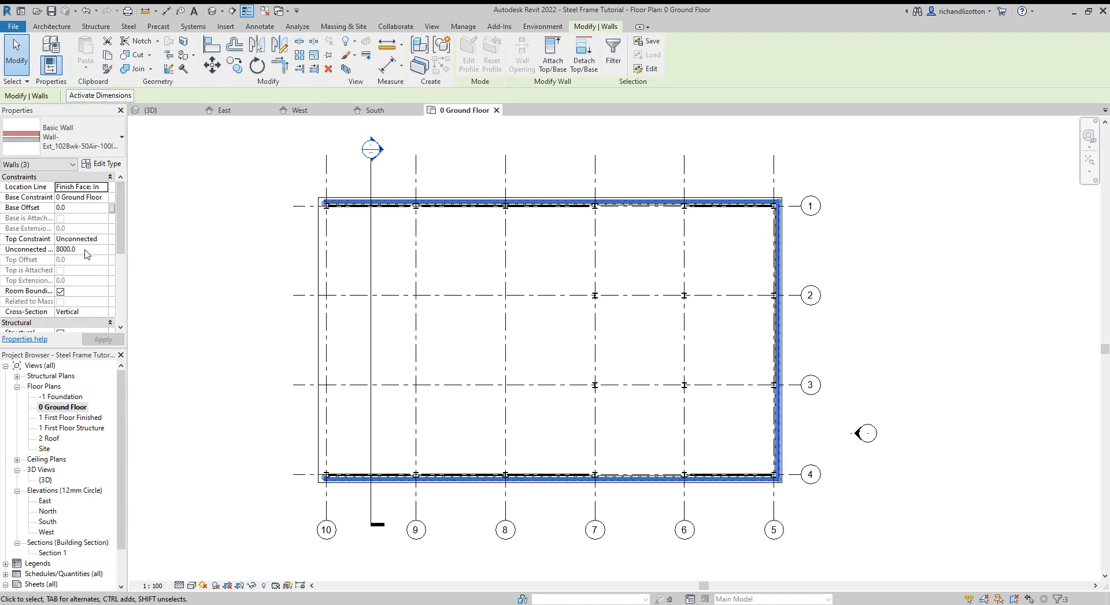
Set the selected exterior walls' Unconnected Height to 3000 and apply
{"action": "type", "text": "30"}
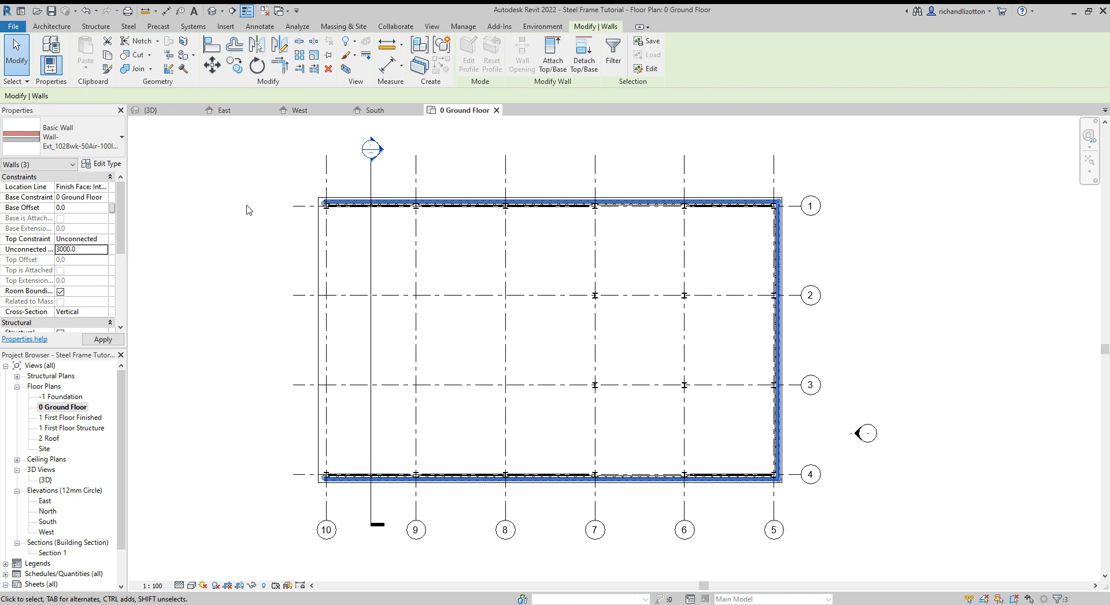
{"action": "left_click", "coordinate": [148, 110]}
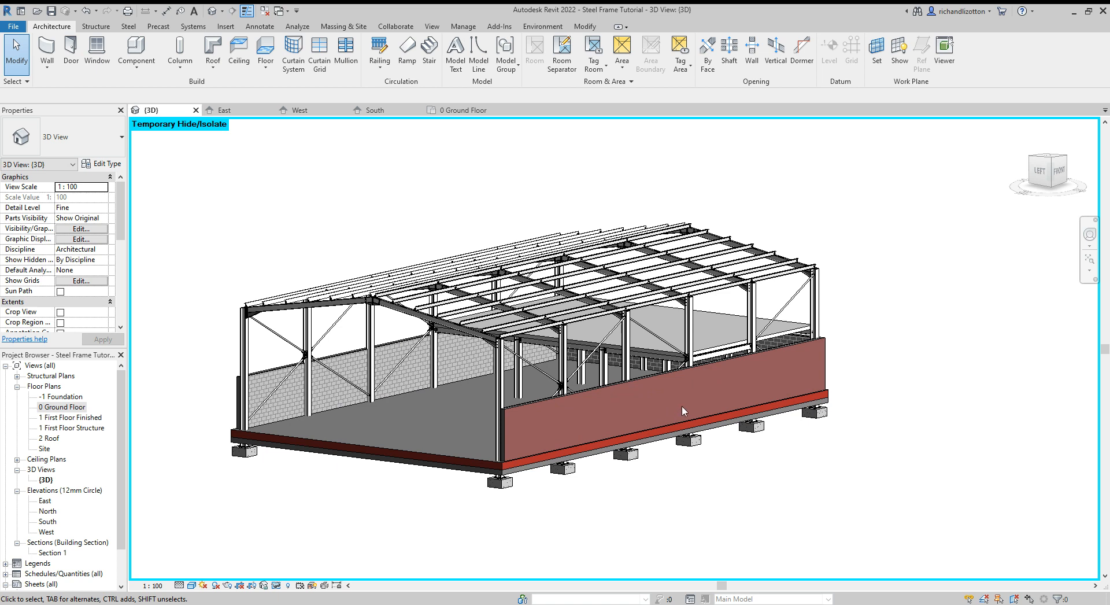
Orbit the 3D model to inspect the 3000 mm cavity walls from several sides
{"action": "left_click_drag", "start_coordinate": [683, 411], "coordinate": [545, 406]}
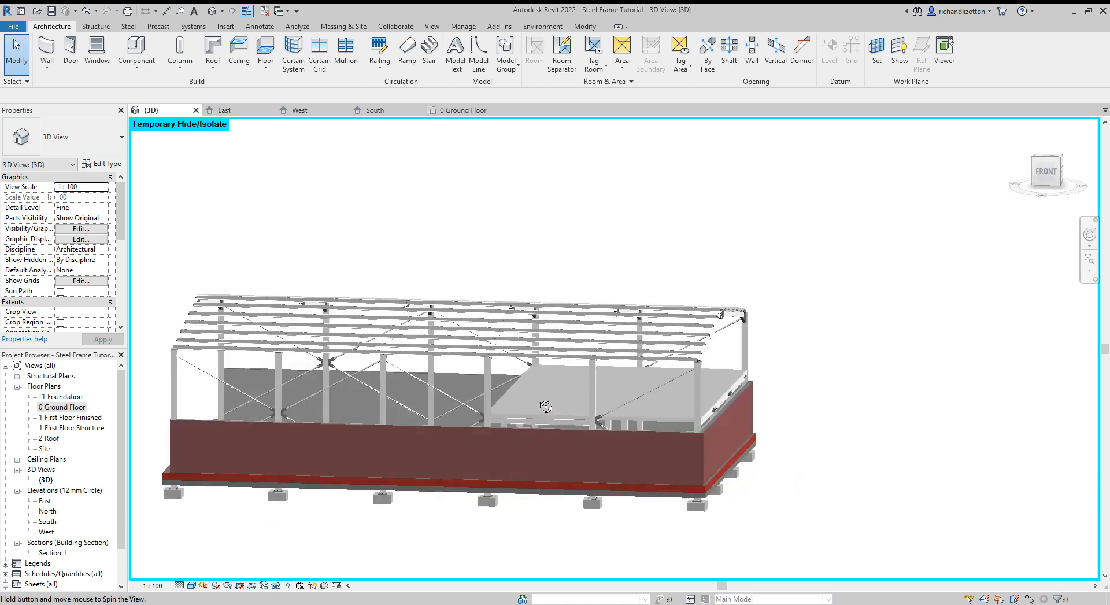
{"action": "left_click_drag", "start_coordinate": [545, 407], "coordinate": [796, 413]}
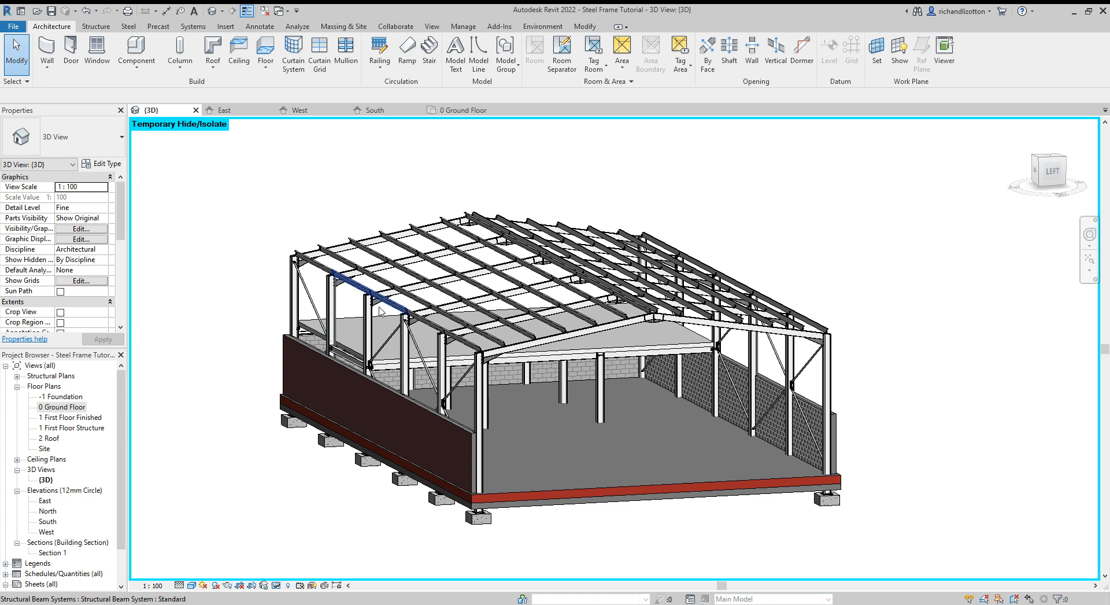
{"action": "left_click_drag", "start_coordinate": [379, 311], "coordinate": [715, 459]}
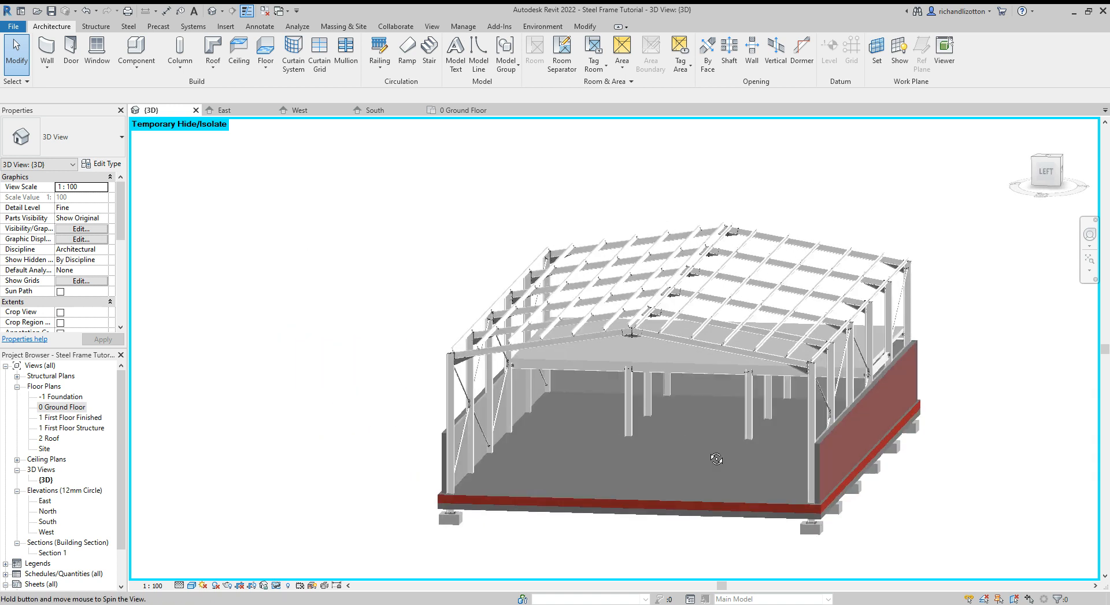